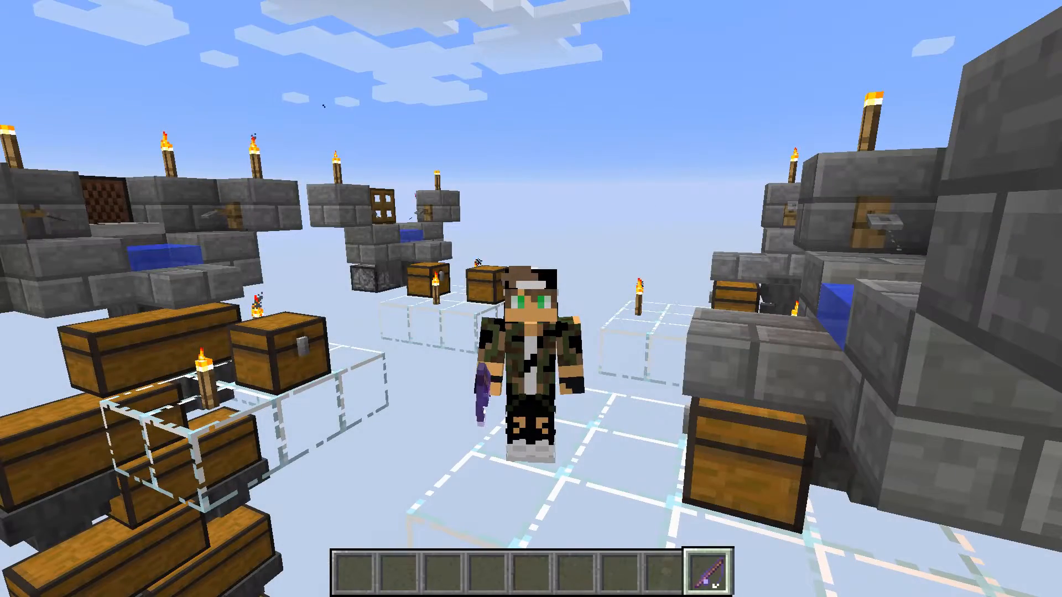
Step: Download the WinExplorer zip and view its contents: winexp.exe, winexp.chm and Psapi.dll
key("f3")
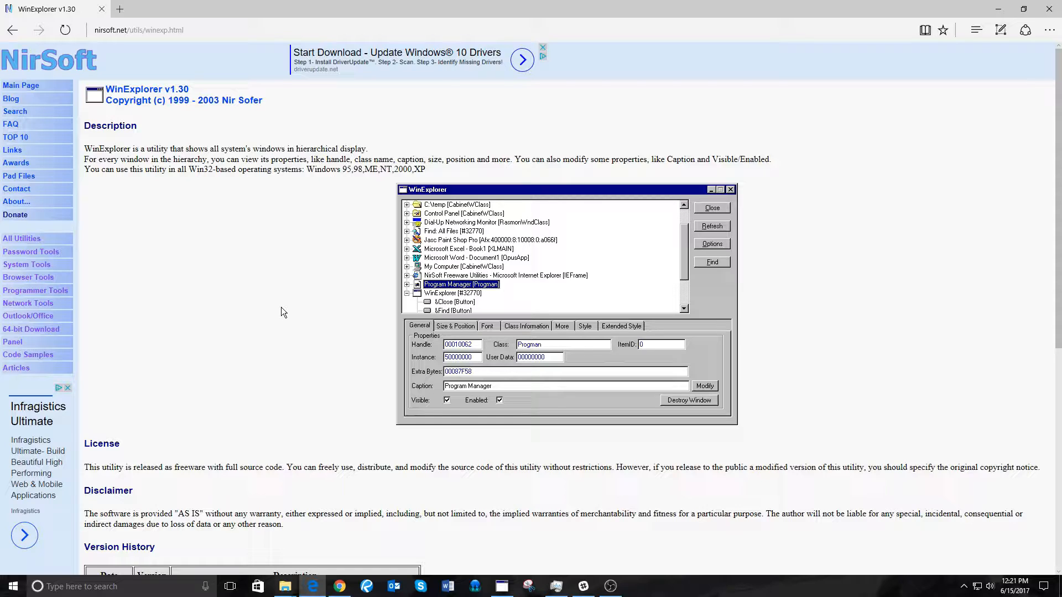
mouse_move(278, 298)
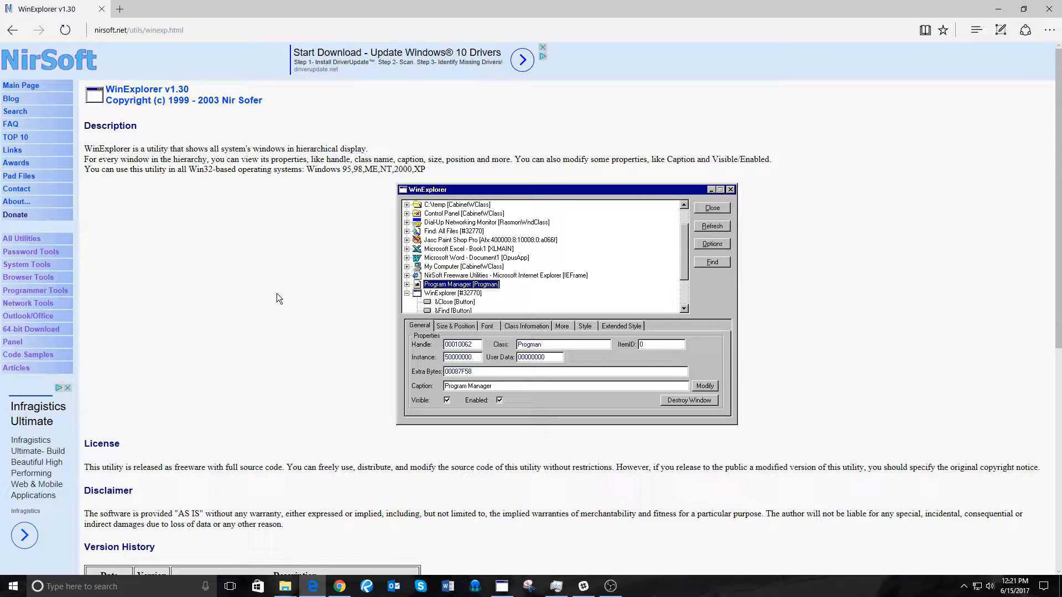
scroll("down", 3)
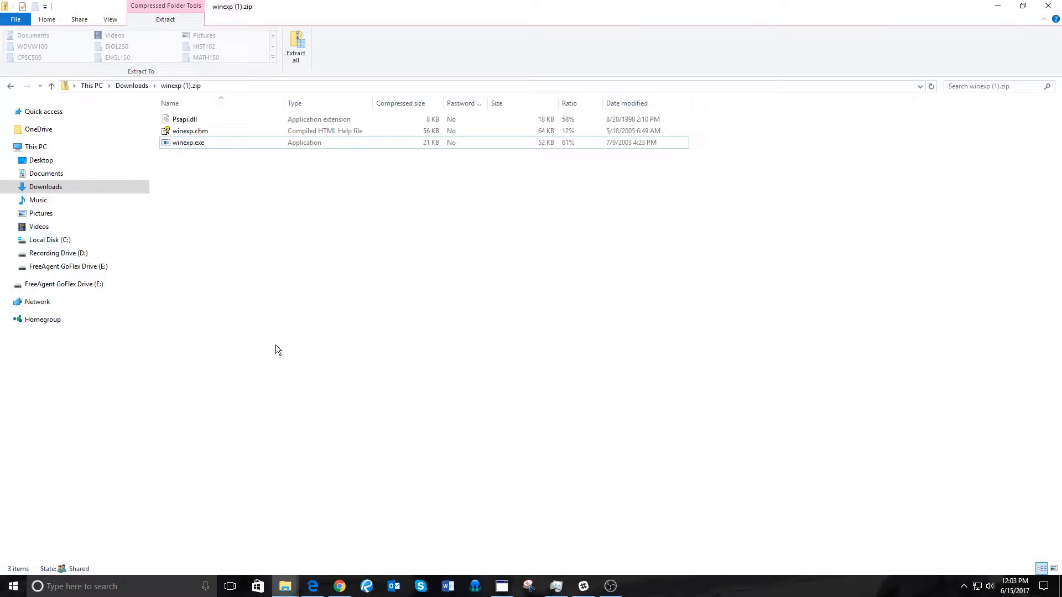
mouse_move(389, 364)
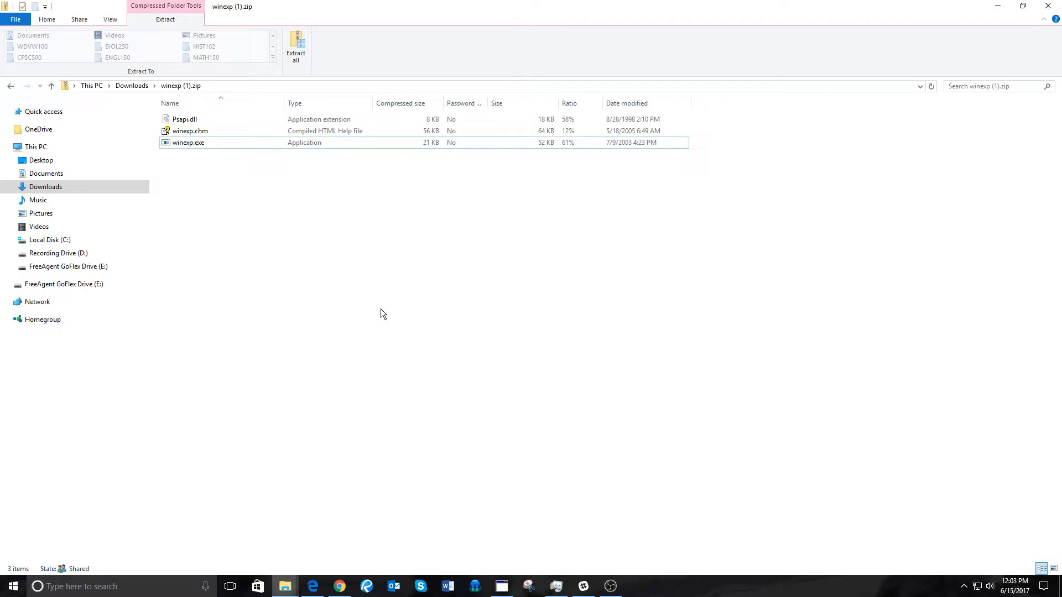
mouse_move(383, 299)
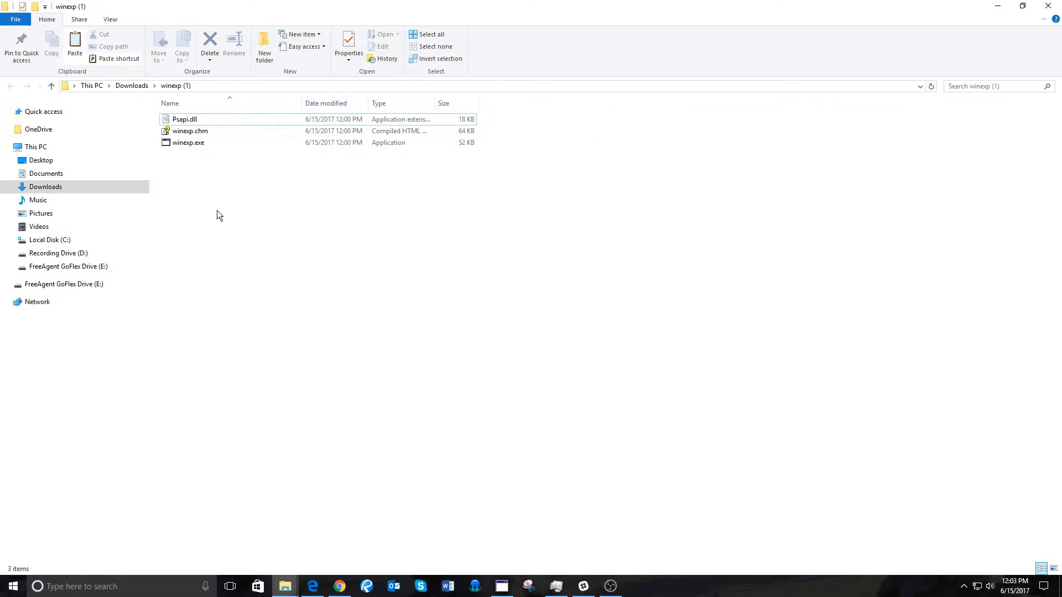
mouse_move(227, 241)
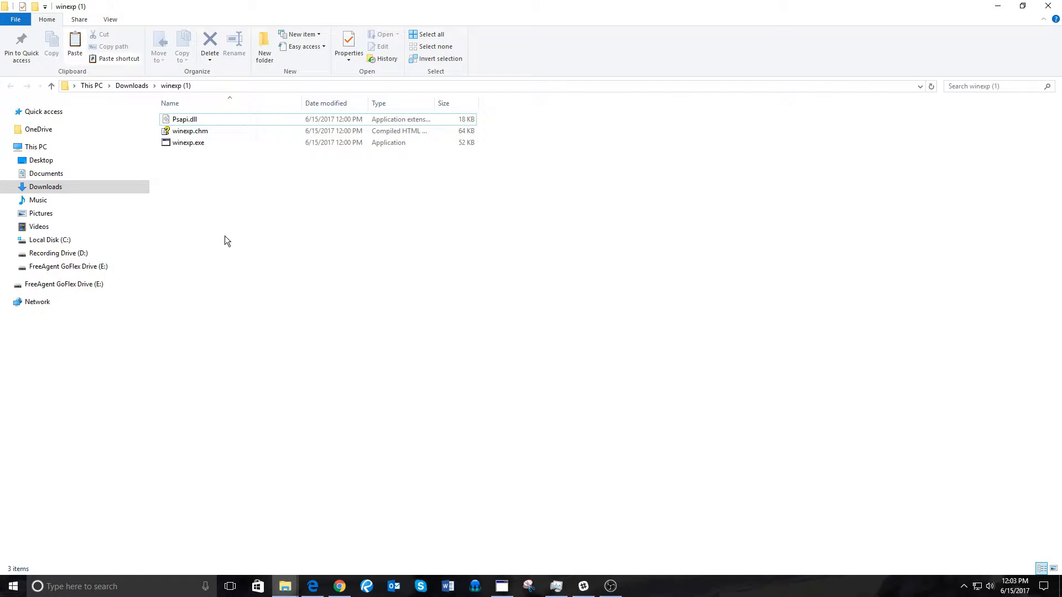
Step: Launch winexp.exe from the extracted winexp (1) folder
left_click(188, 143)
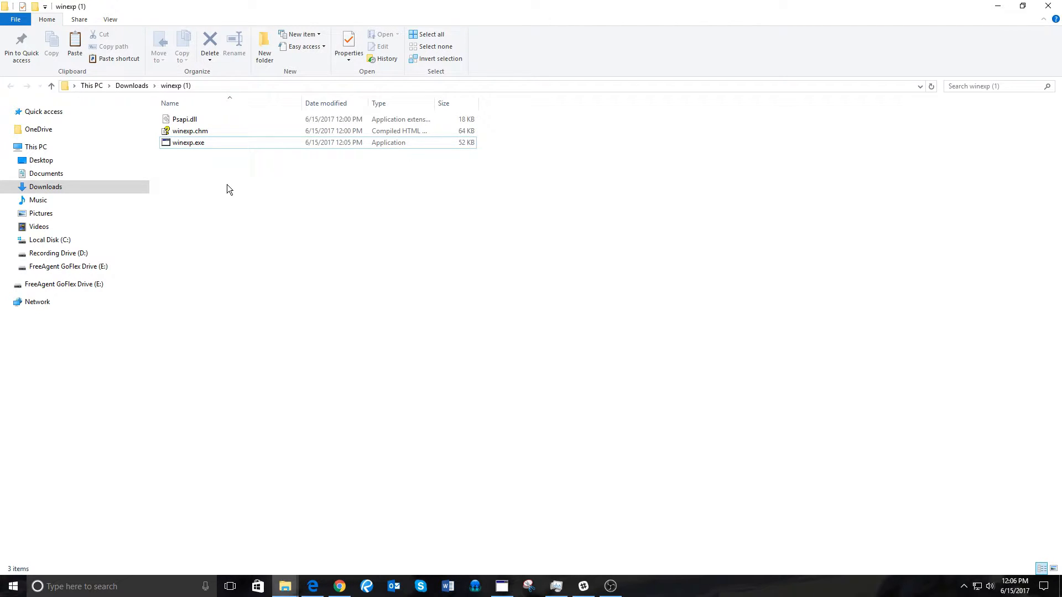
double_click(188, 142)
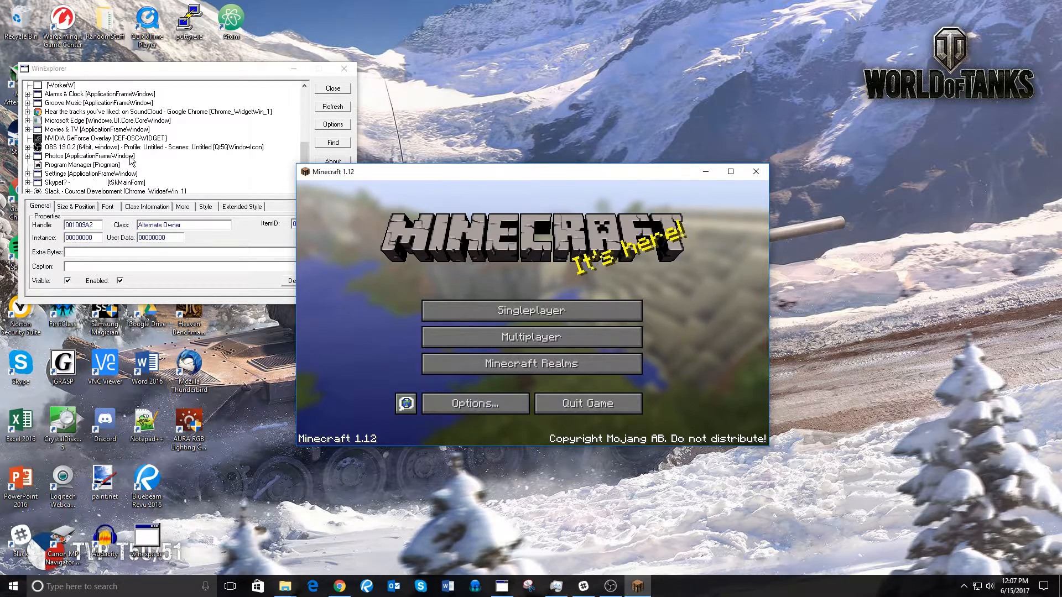
Step: Select the Minecraft 1.12 [LWJGL] window and clear its caption and border styles
left_click(331, 106)
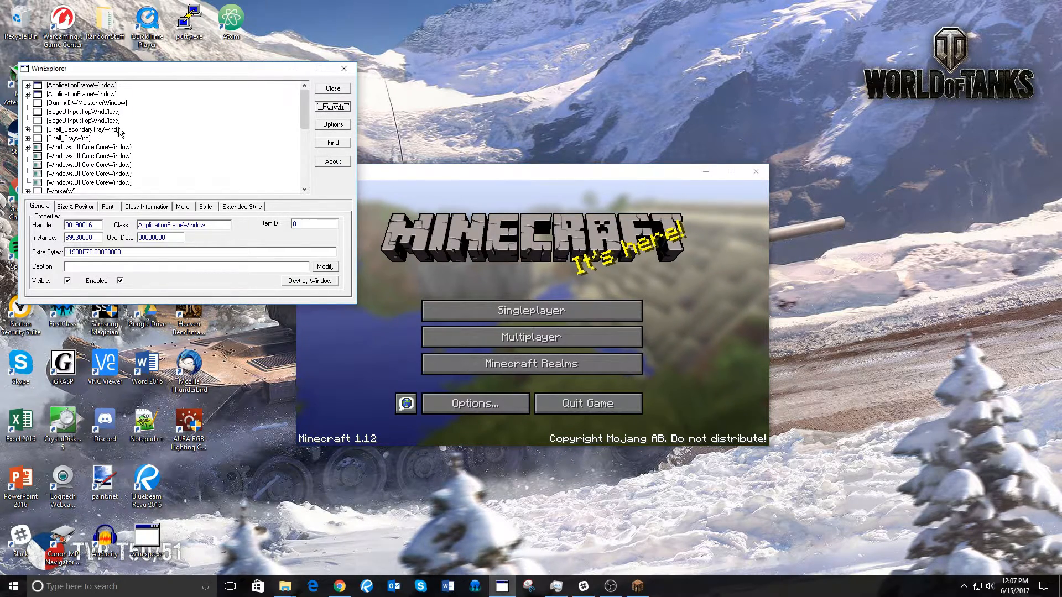
scroll("down", 3)
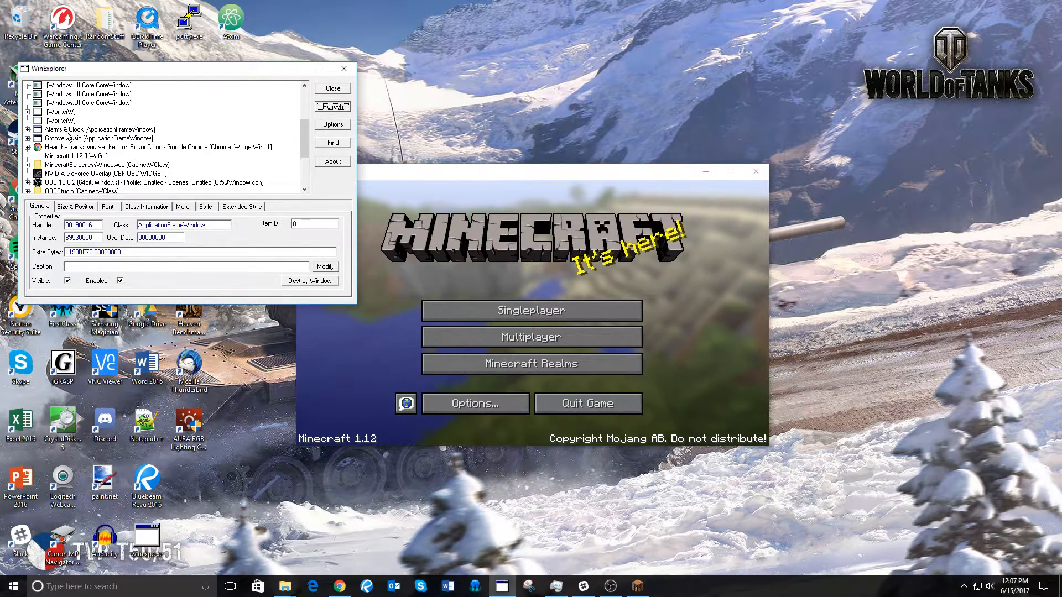
left_click(76, 156)
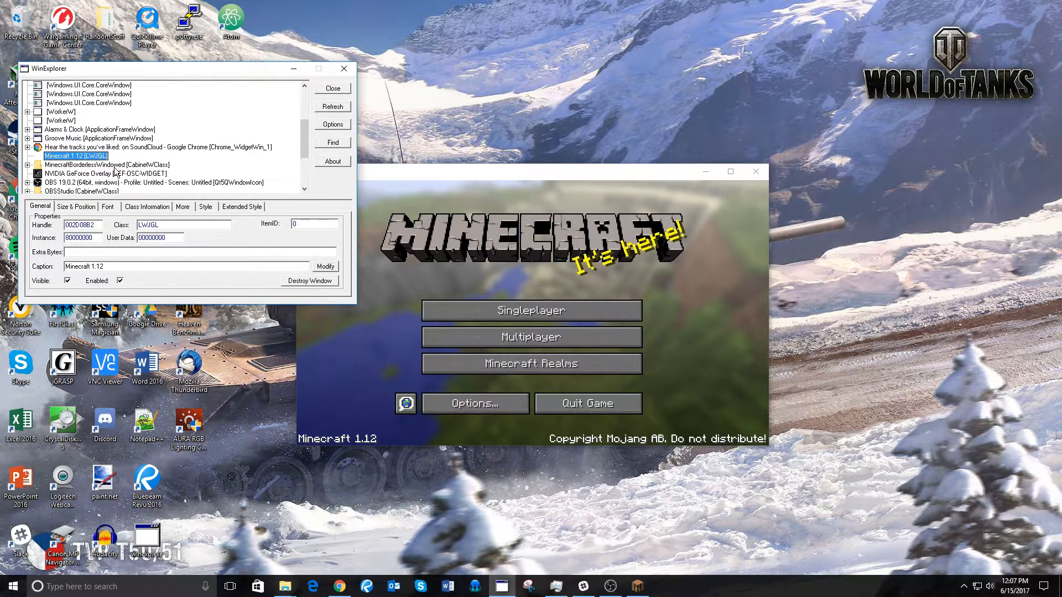
left_click(181, 207)
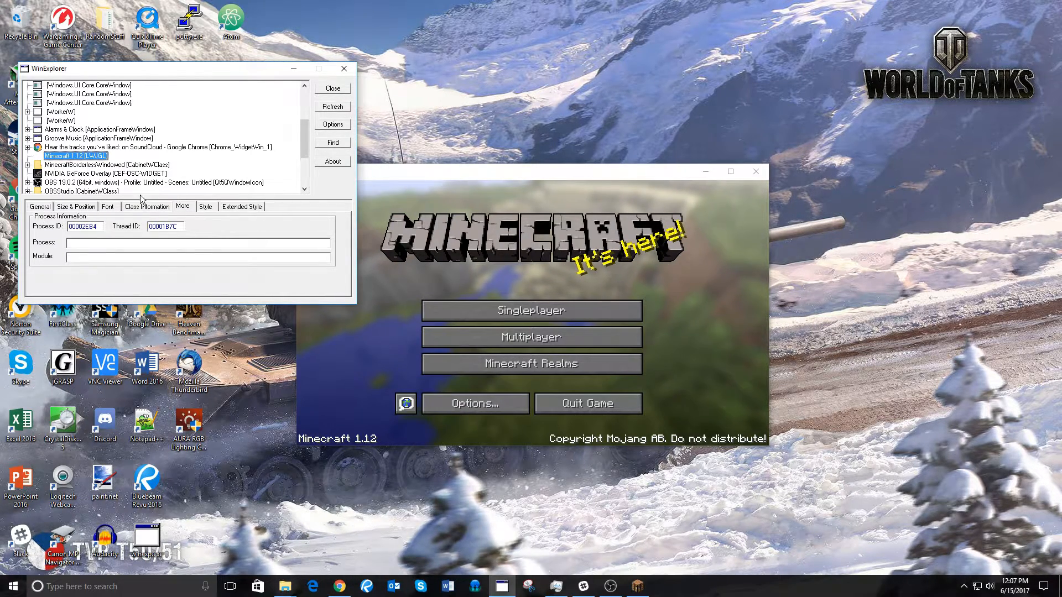
left_click(205, 207)
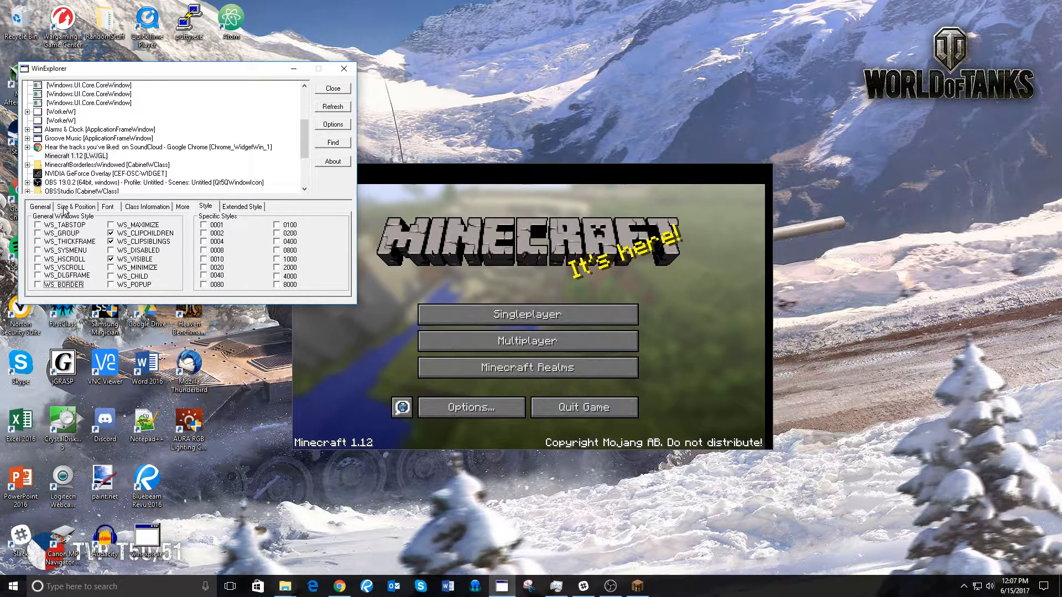
Step: Enter Width 1920 and Height 1080 for Minecraft on the Size & Position tab
left_click(75, 206)
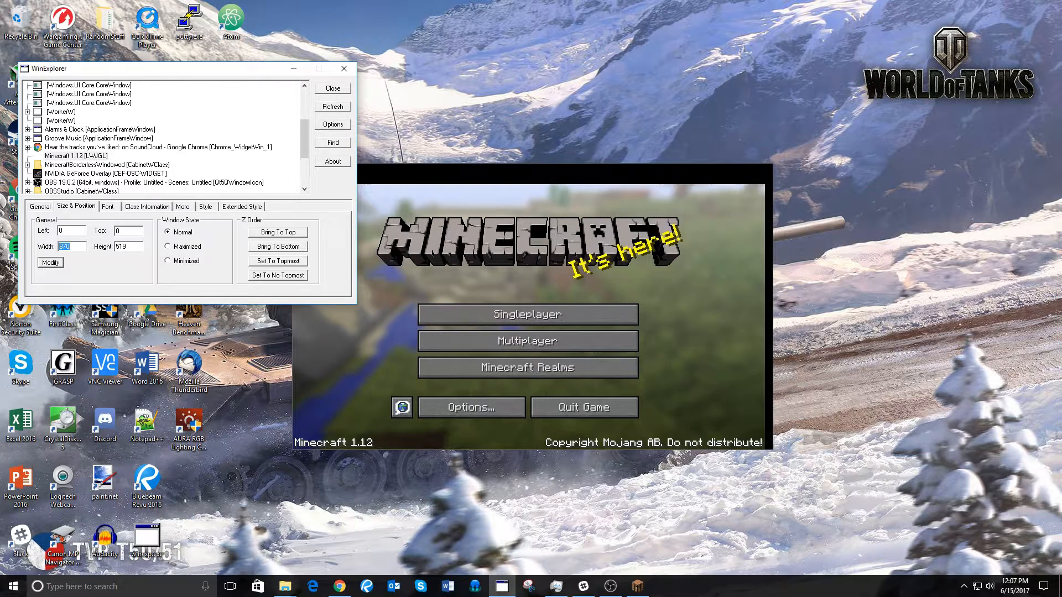
type("1920")
left_click(129, 246)
type("1080")
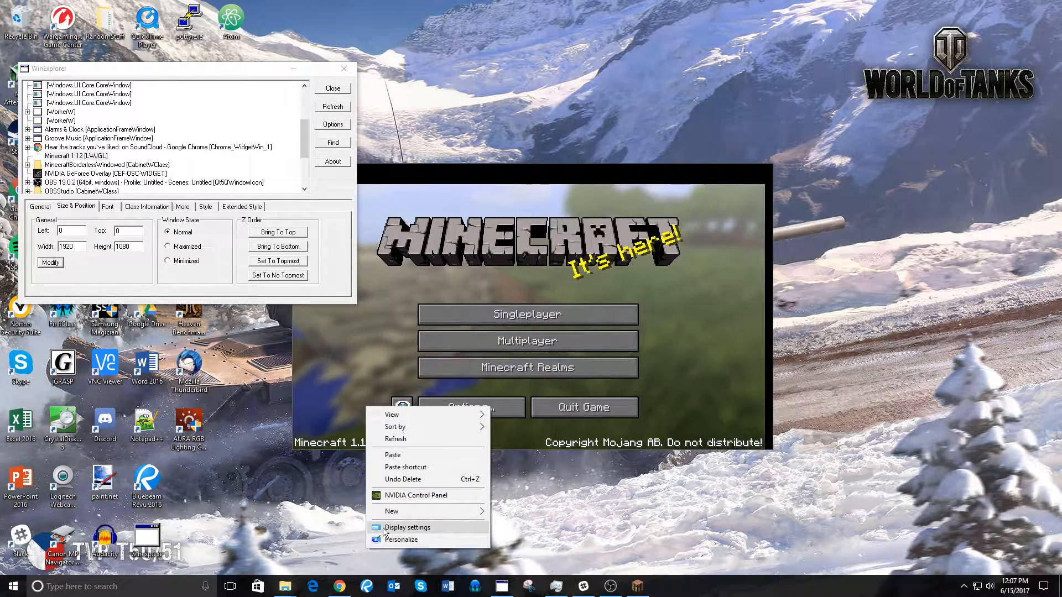
Step: Verify the advanced display settings keep 1920 × 1080 (Recommended) resolution
left_click(407, 528)
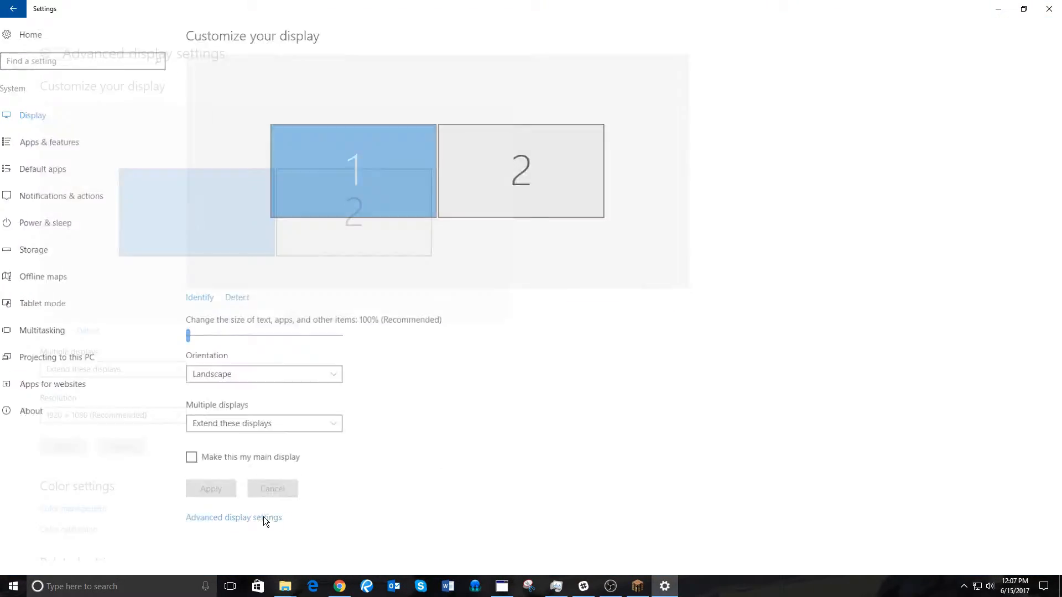
left_click(233, 518)
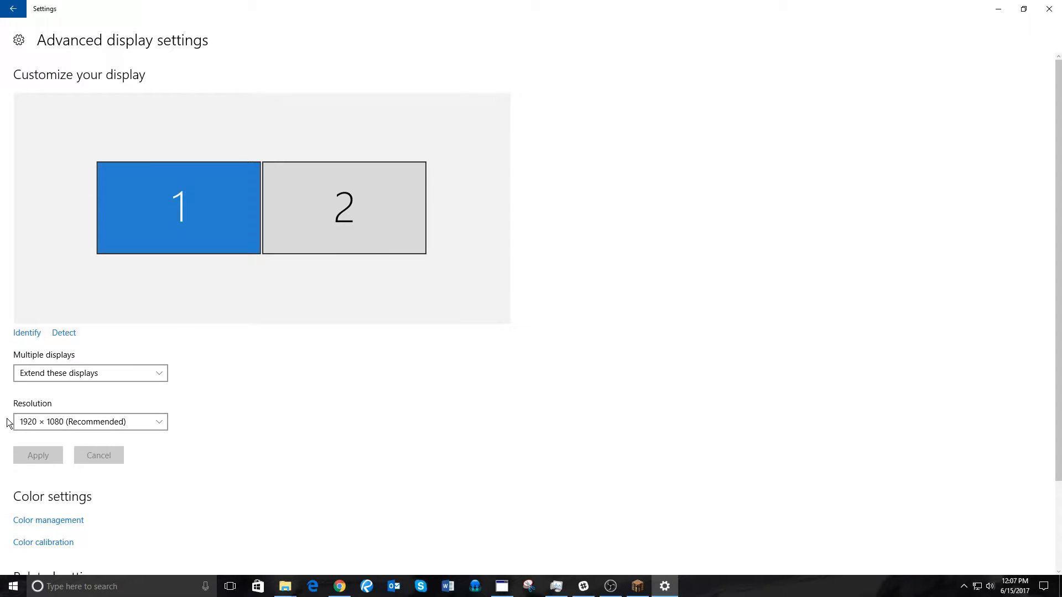
left_click(90, 421)
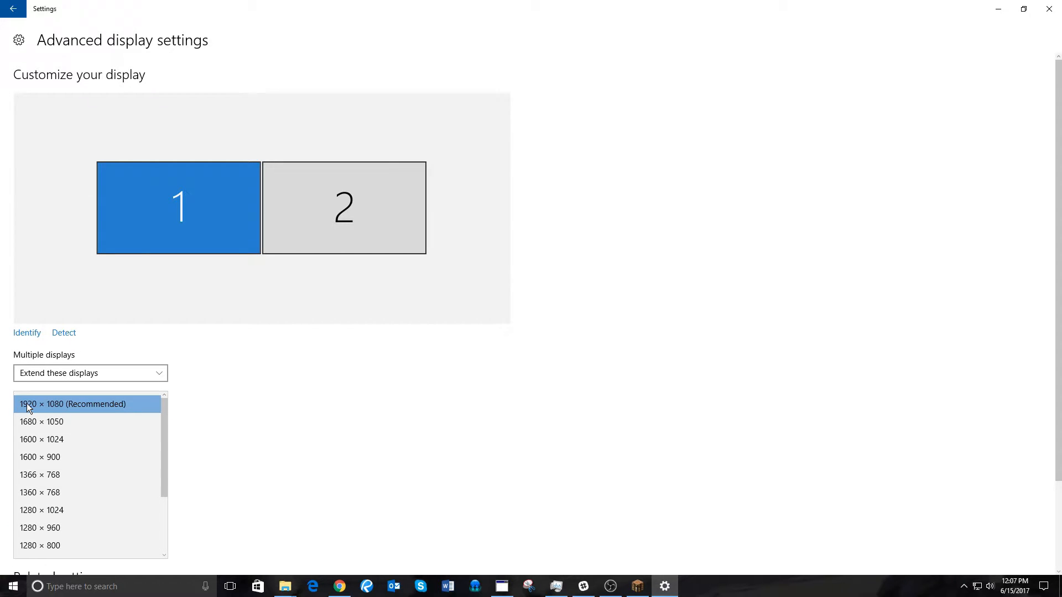
left_click(73, 404)
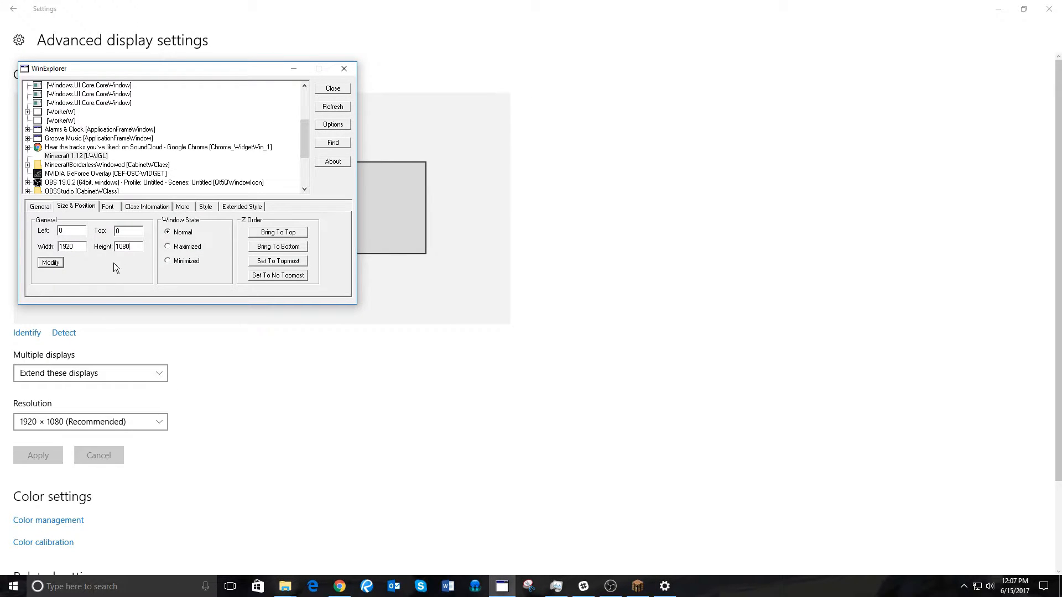
Step: Refresh WinExplorer's window list, keeping Minecraft at position 0,0 and size 1920×1080
left_click(332, 88)
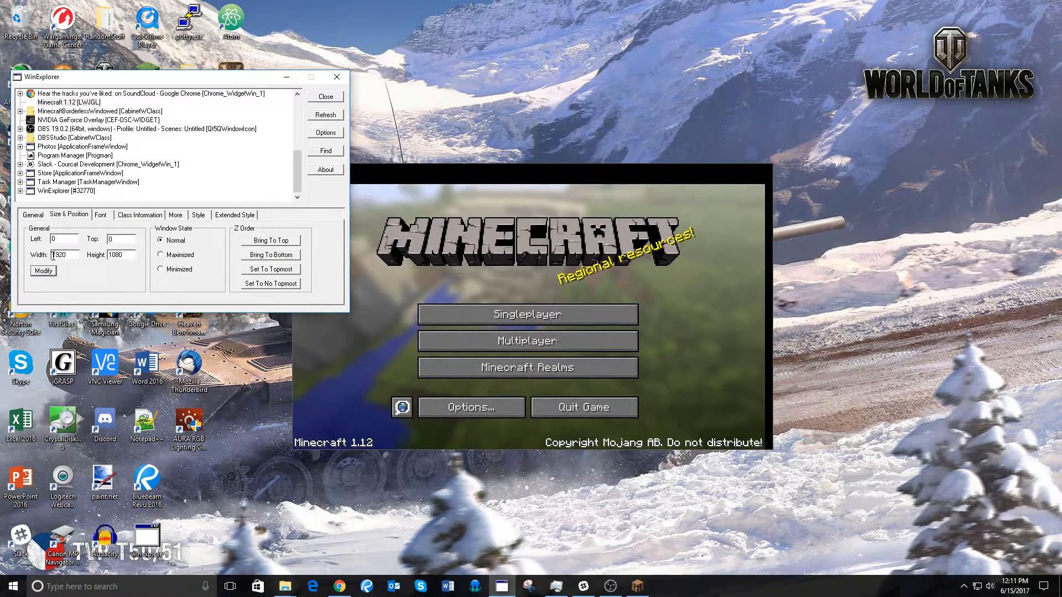
Step: Apply 1920×1080 at position 0,0 to the Minecraft window with Modify
left_click(62, 239)
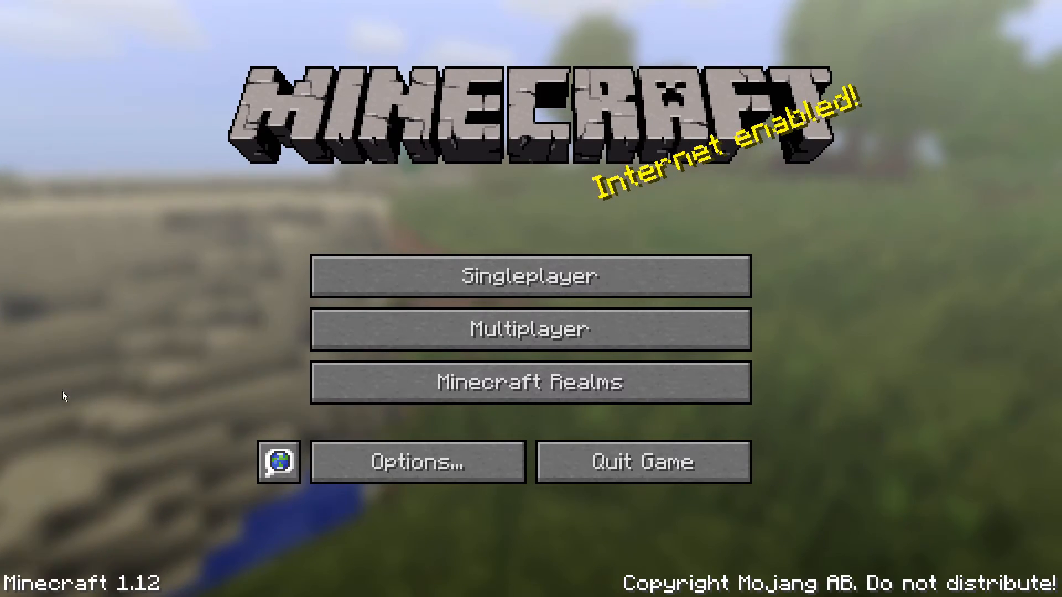
Step: Review Video Settings, then show the F3 debug overlay with FPS in the world
left_click(416, 462)
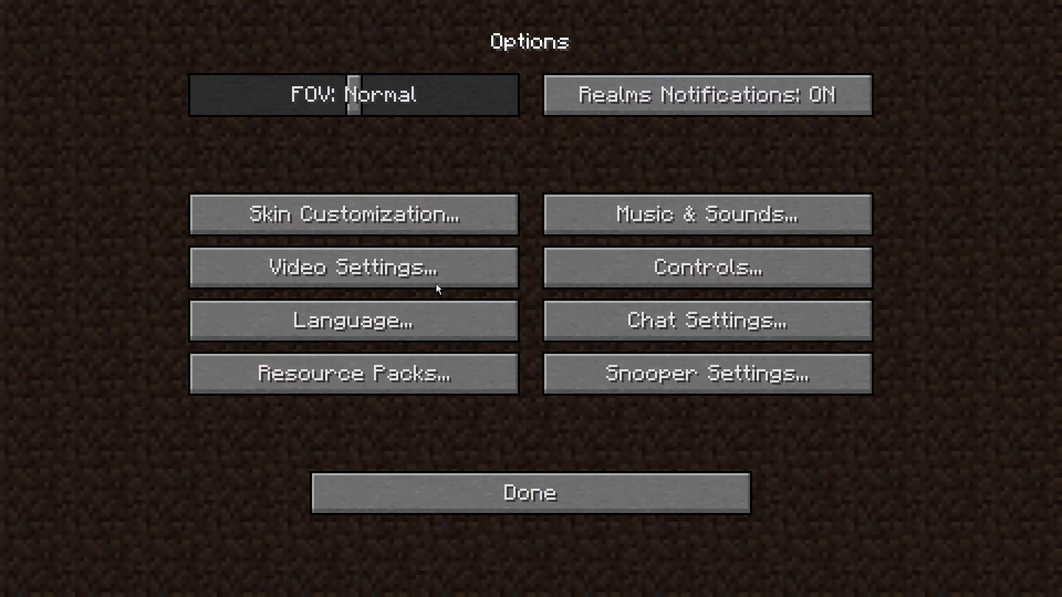
left_click(352, 266)
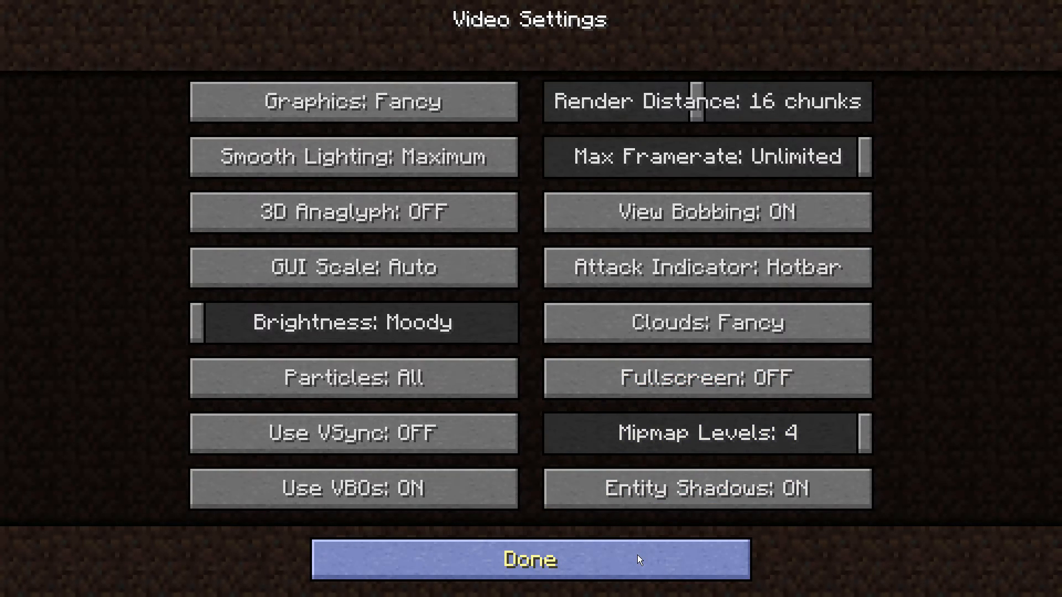
left_click(528, 560)
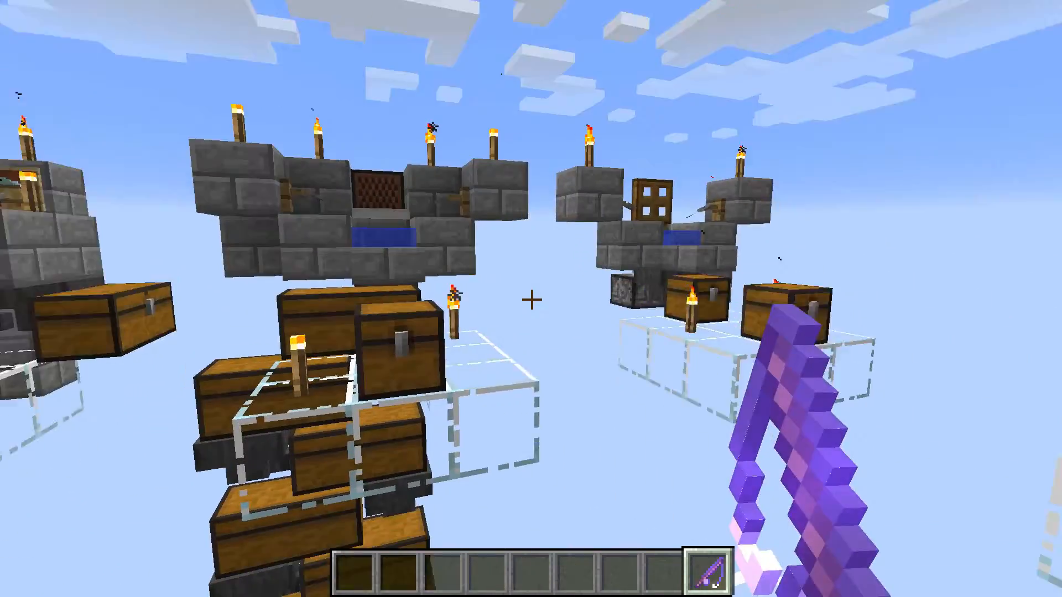
key("f3")
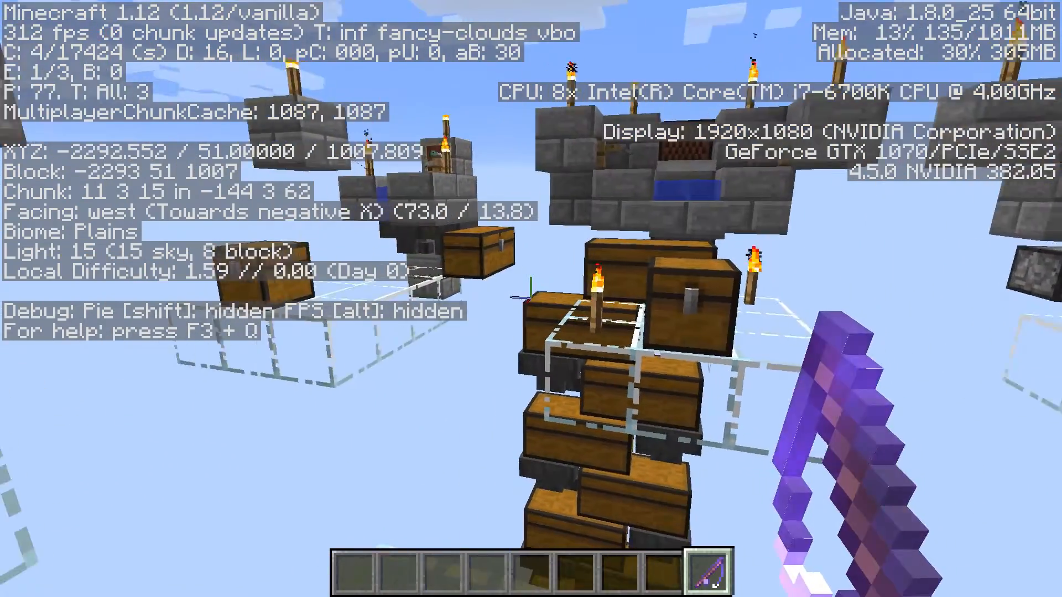